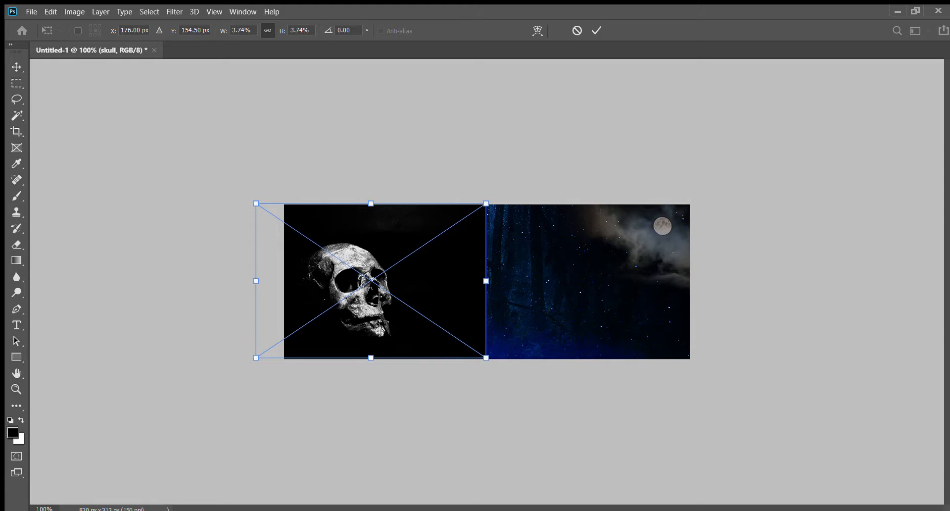
# Step: Commit the skull's scaled-down size and left-side position on the starry background
pyautogui.click(596, 30)
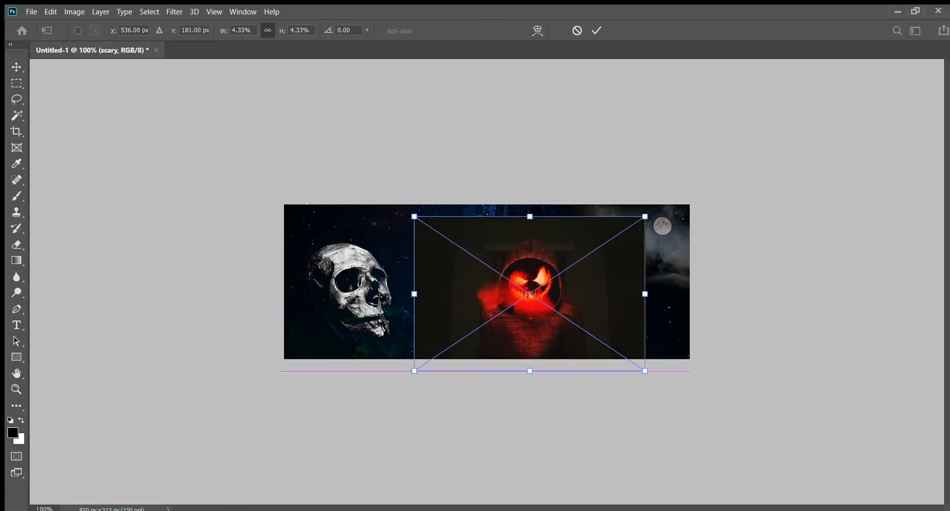
# Step: Move the glowing pumpkin to the banner's right side and commit its placement
pyautogui.moveTo(528, 293); pyautogui.dragTo(629, 312)
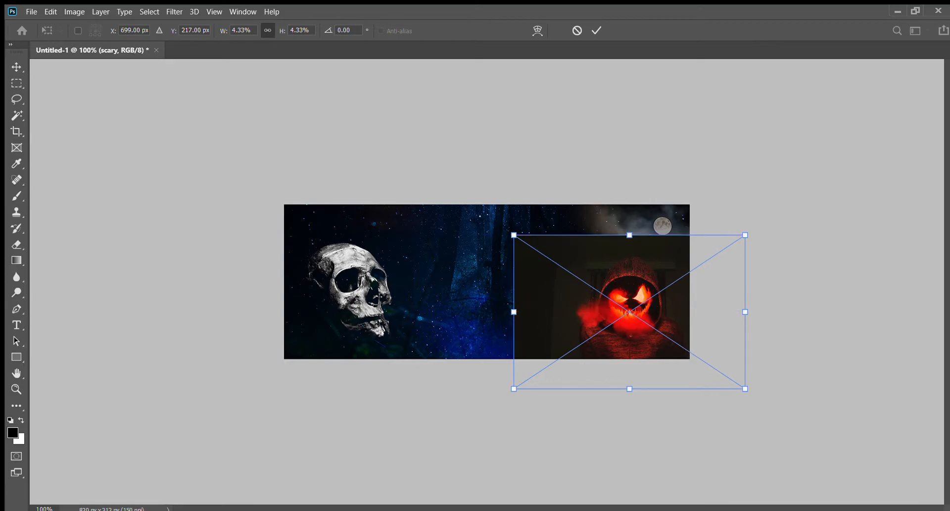
pyautogui.click(596, 31)
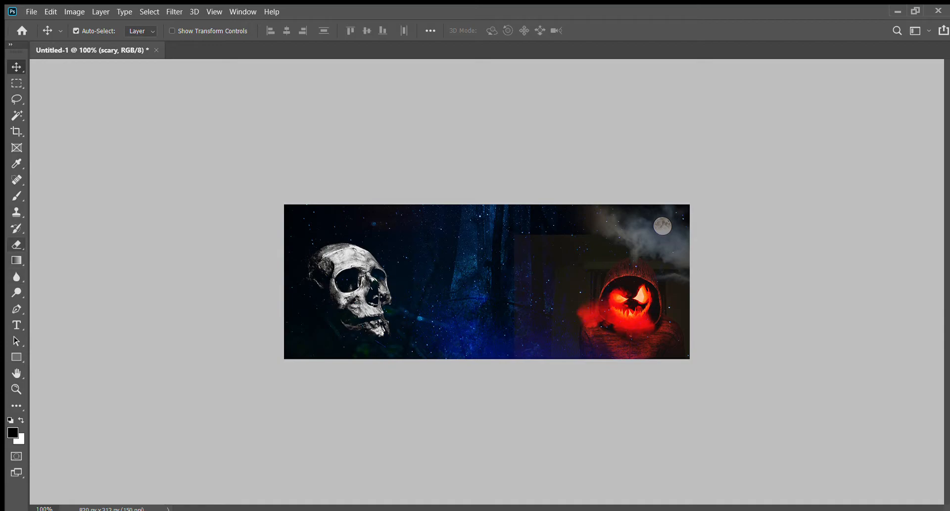
# Step: Erase the pumpkin's hard rectangular edges with a soft eraser so it melts into the sky
pyautogui.click(17, 244)
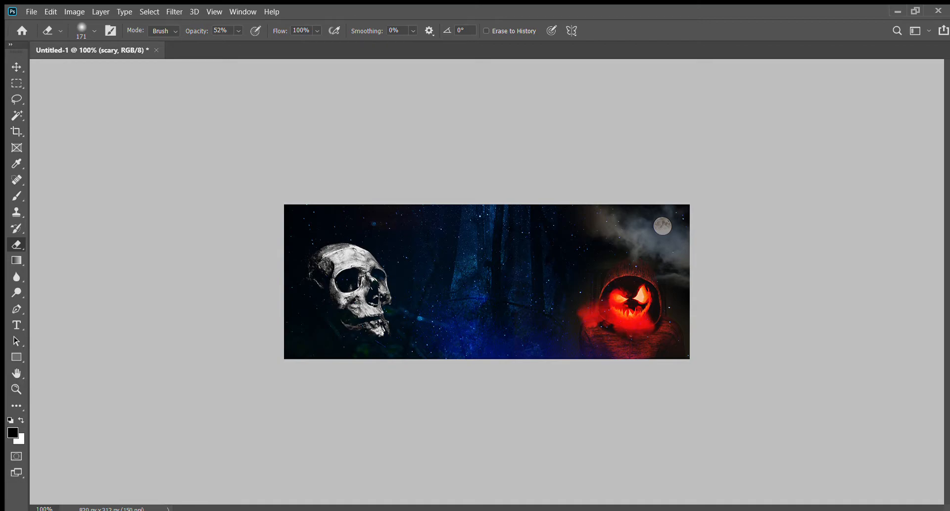
pyautogui.click(17, 66)
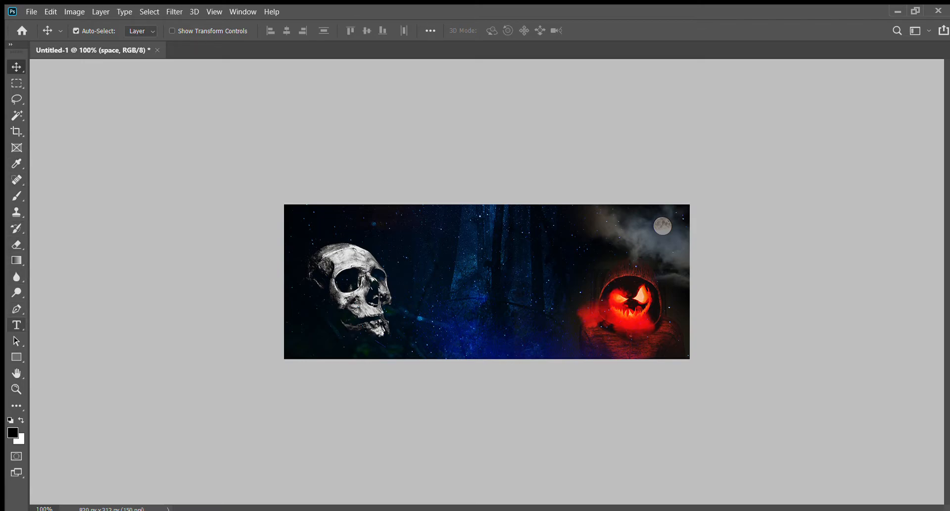
# Step: Create a text box across the banner's top reading 'Have a Scary Halloween'
pyautogui.click(16, 325)
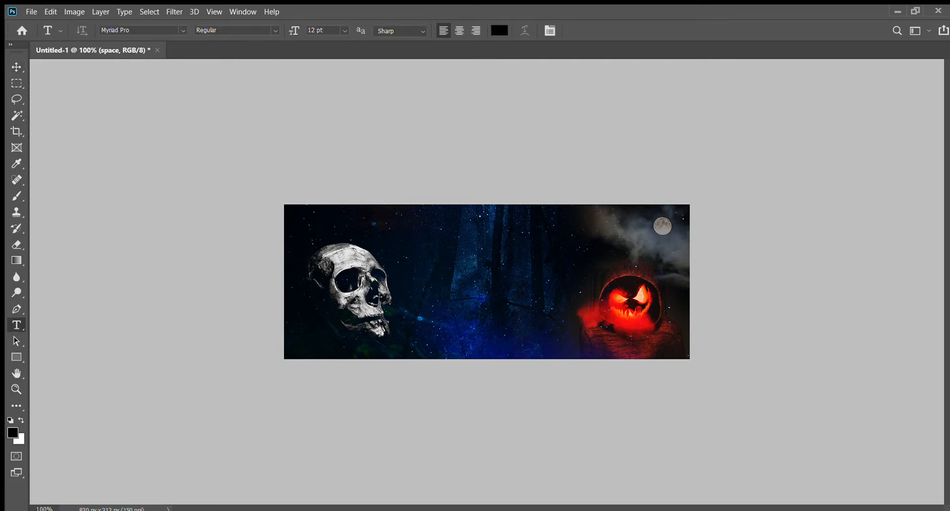
pyautogui.moveTo(372, 224); pyautogui.dragTo(605, 277)
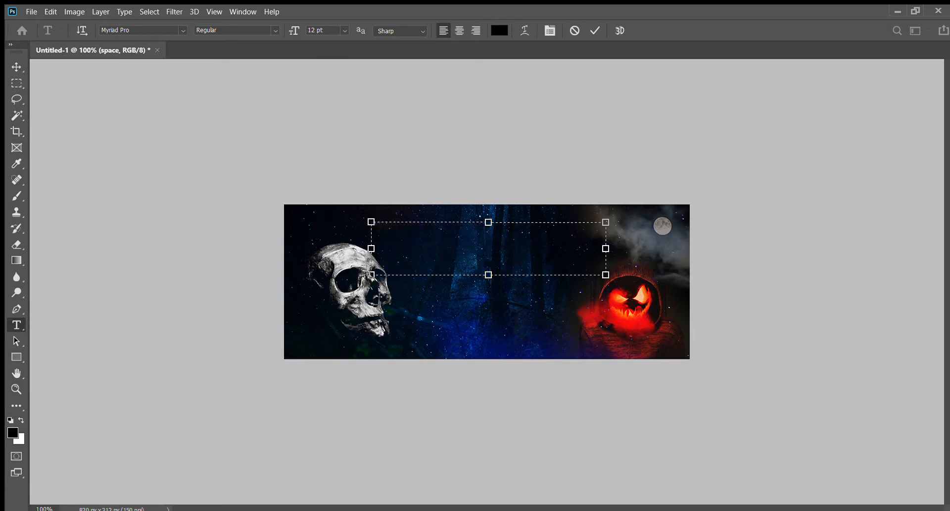
pyautogui.click(439, 231)
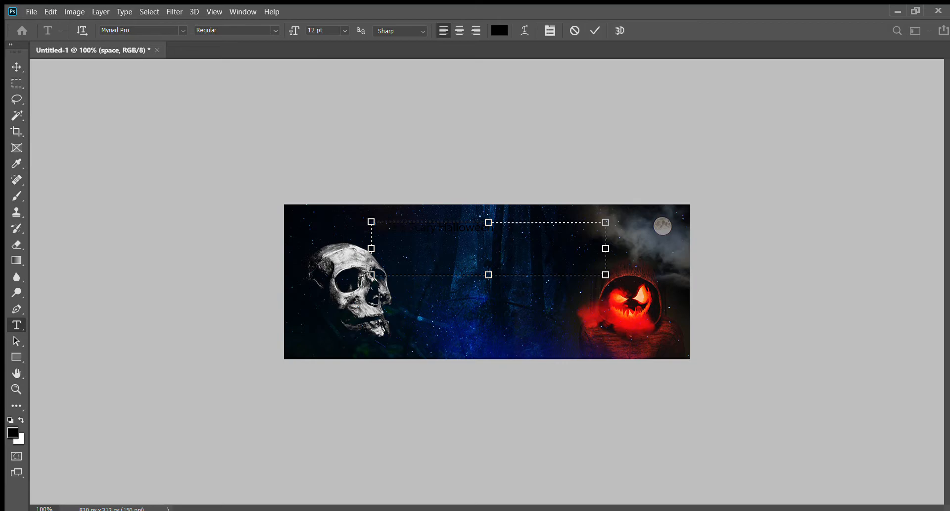
pyautogui.write('Have a Scary Halloween')
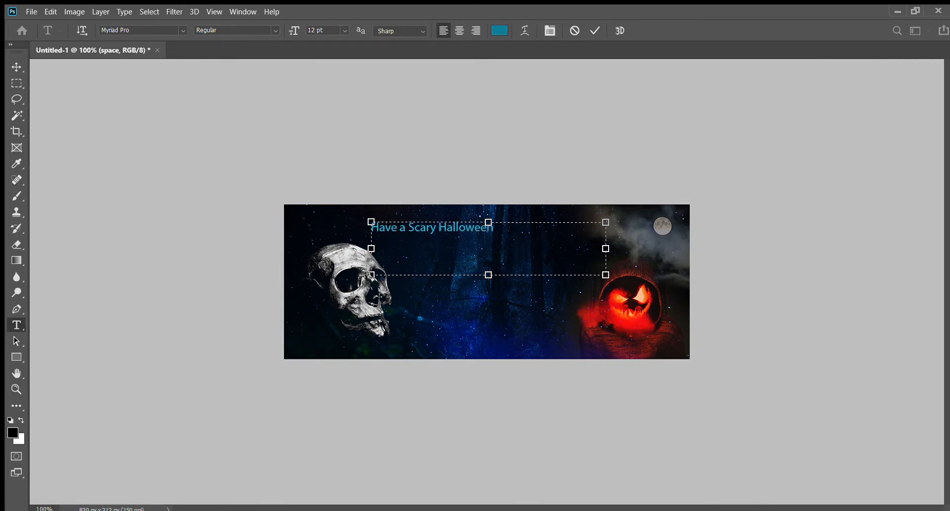
# Step: Try gold, orange and purple for the greeting, then keep red as its colour
pyautogui.click(499, 31)
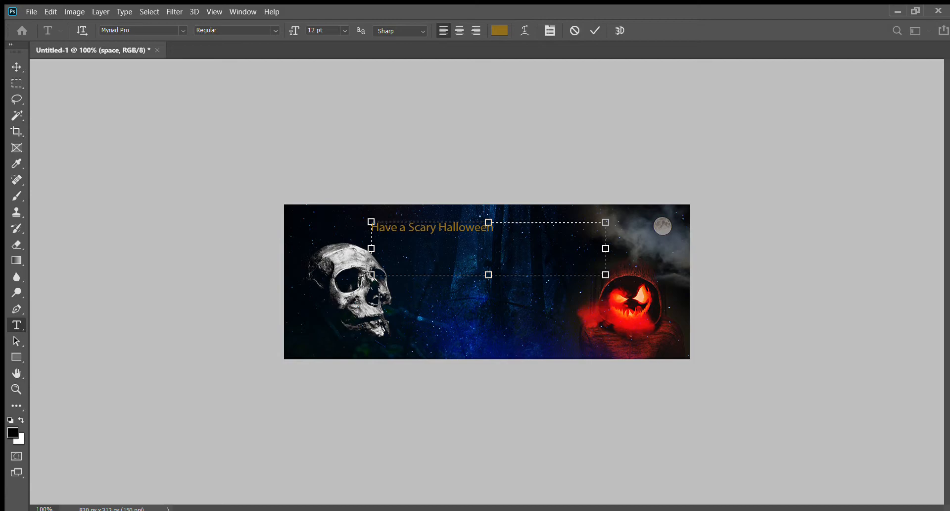
pyautogui.click(499, 31)
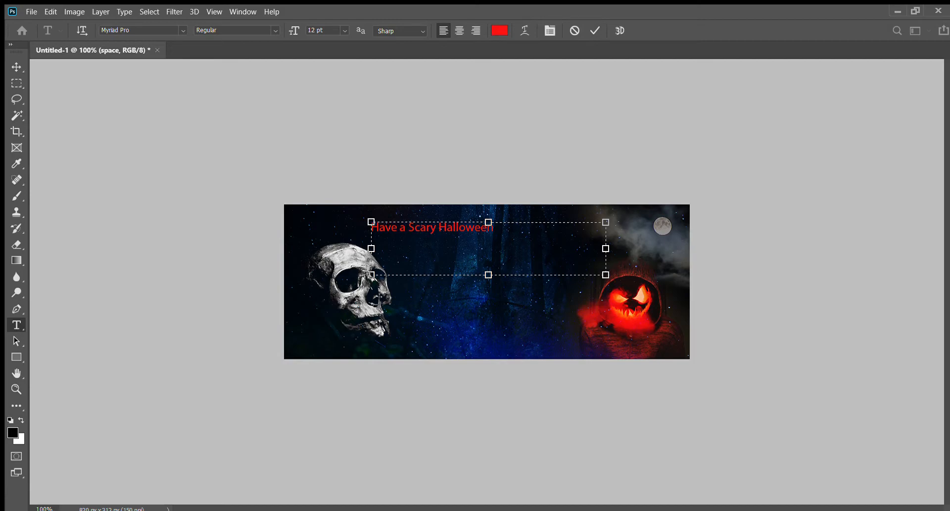
pyautogui.click(499, 31)
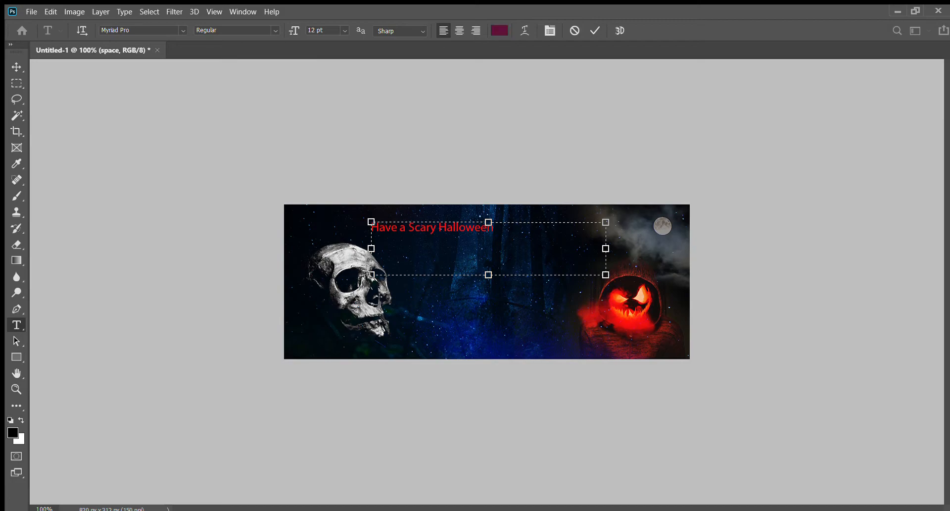
pyautogui.click(499, 31)
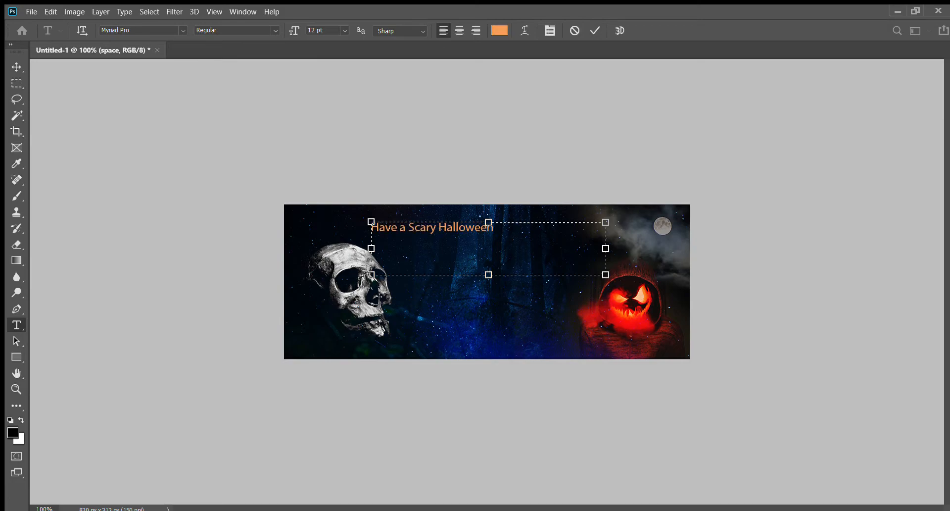
pyautogui.click(499, 31)
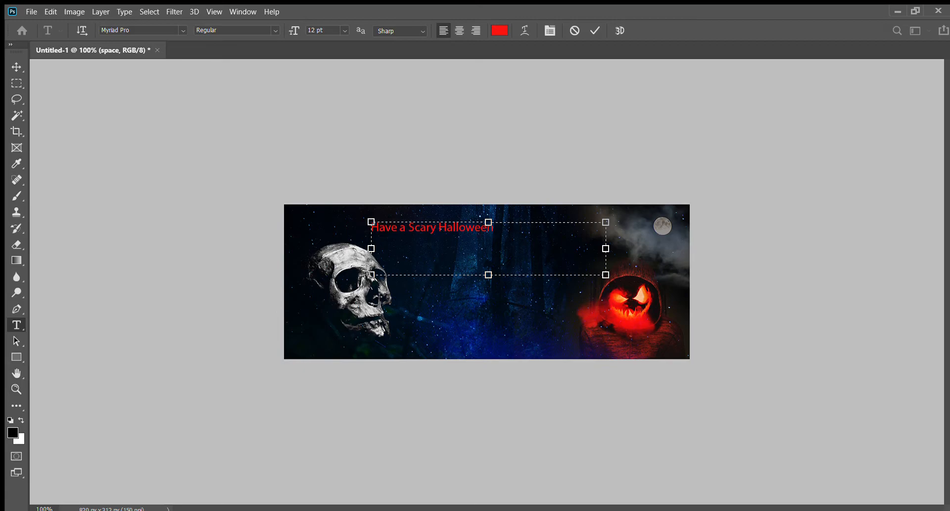
pyautogui.click(499, 30)
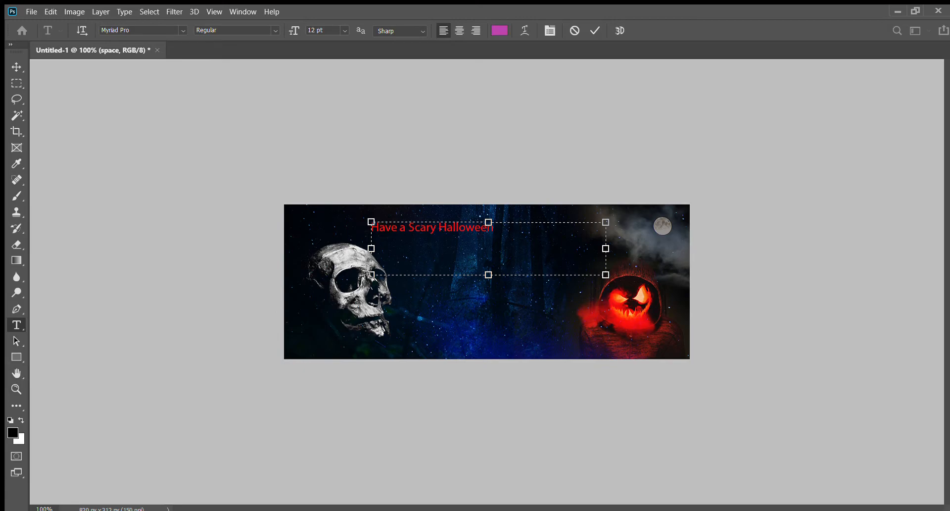
pyautogui.click(499, 30)
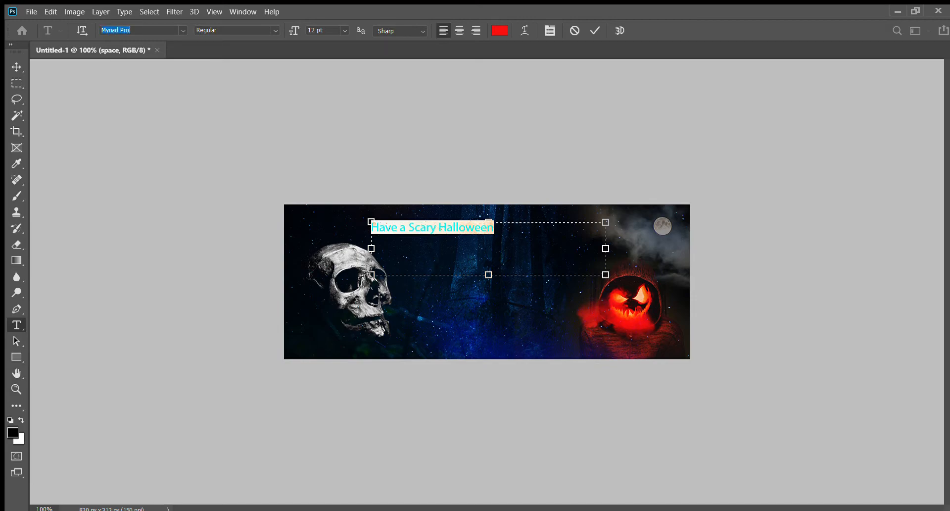
# Step: Try Britannic Bold and Papyrus, then set the greeting in Showcard Gothic
pyautogui.write('chiller')
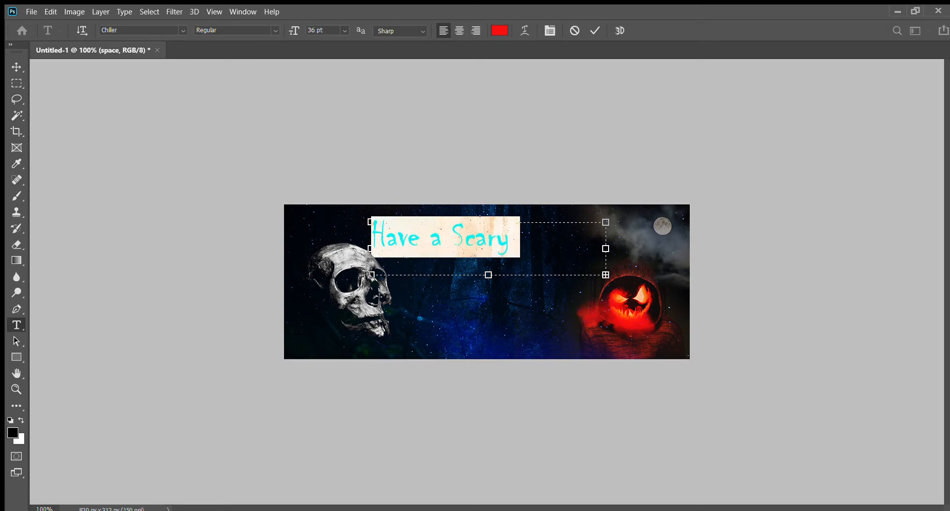
pyautogui.write('Halloween')
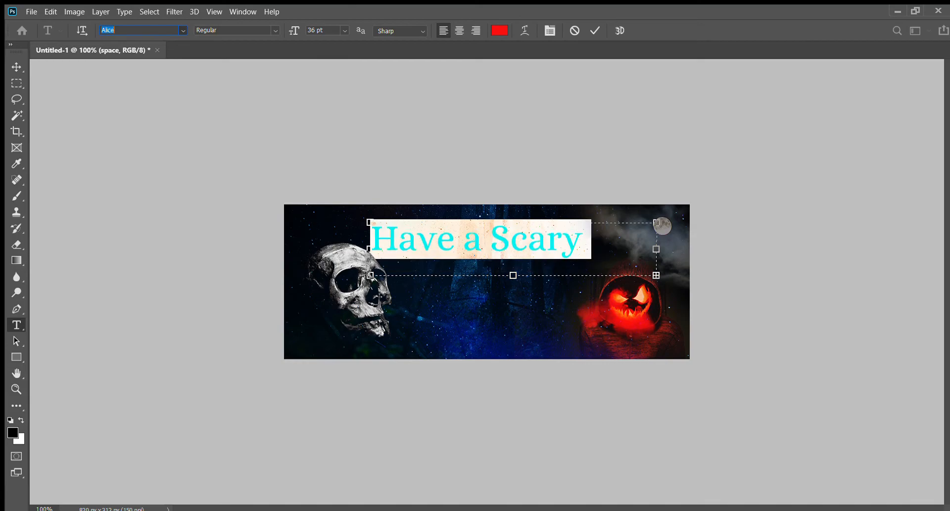
pyautogui.write('Britannic Bold')
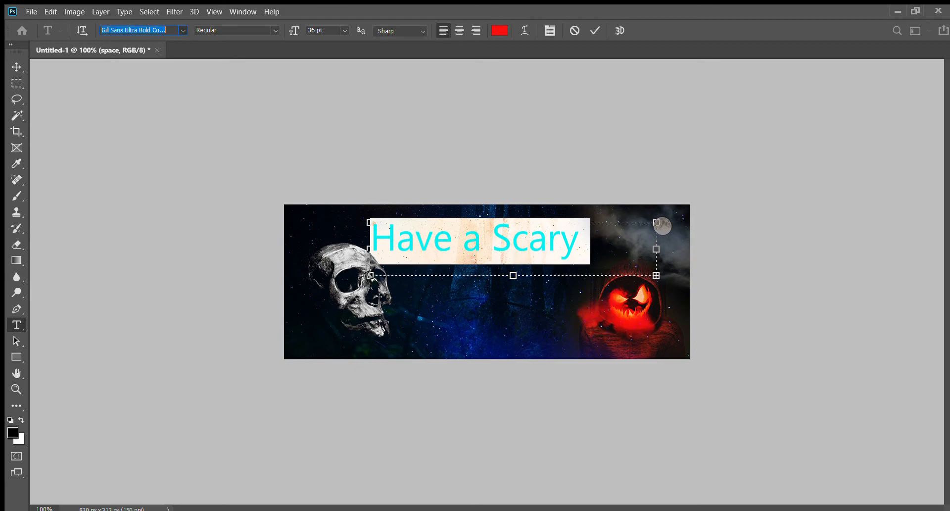
pyautogui.click(142, 31)
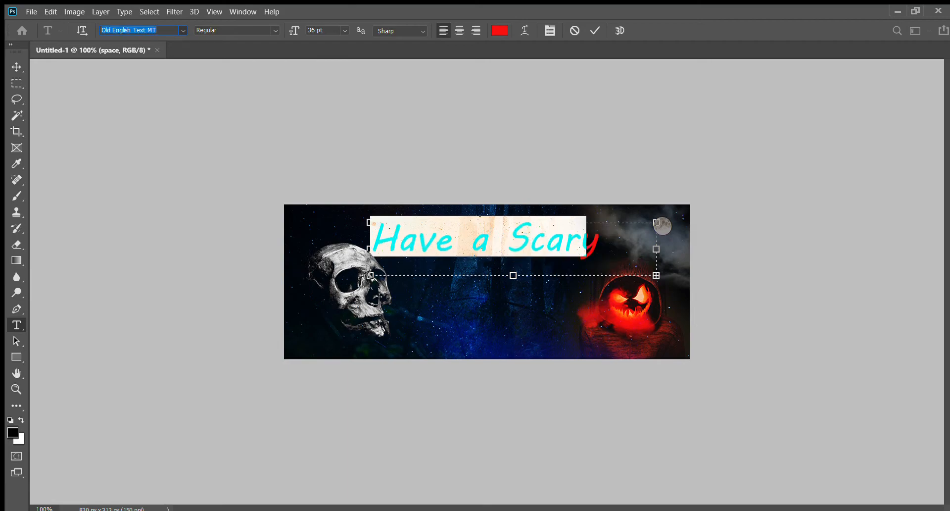
pyautogui.write('Papyrus')
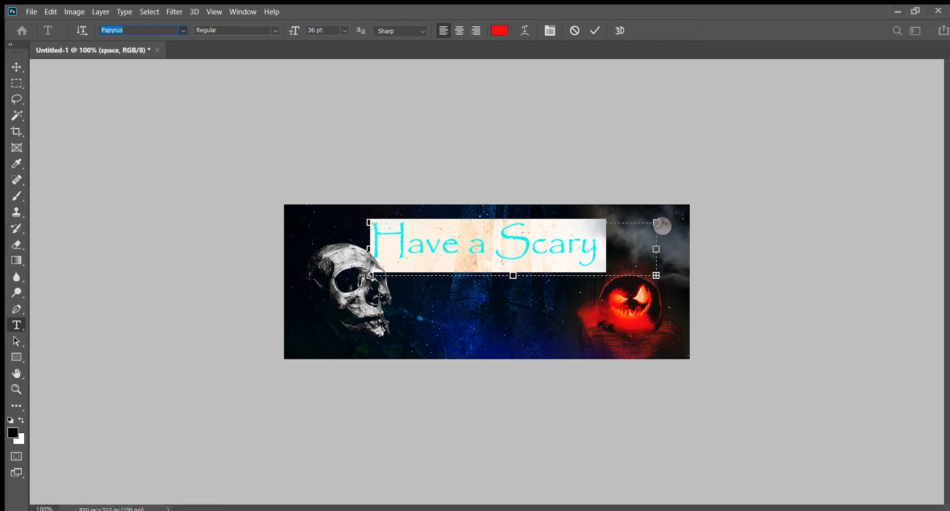
pyautogui.click(143, 29)
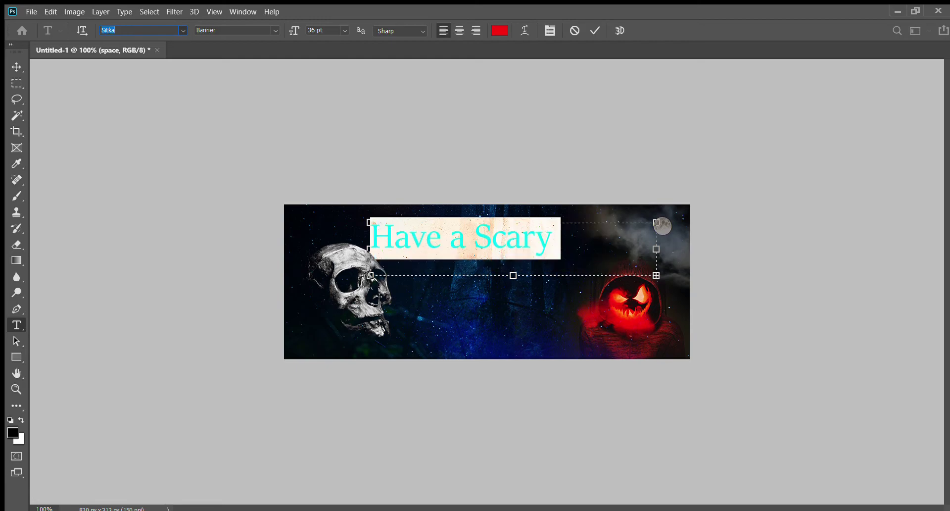
pyautogui.click(142, 30)
pyautogui.write('Showcard Gothic')
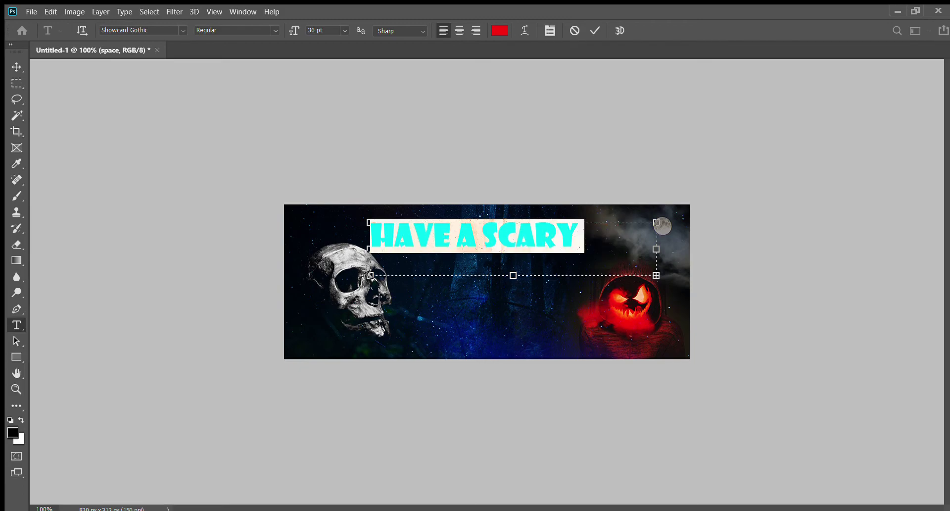
# Step: Shift the greeting left and shrink it to 25 pt so 'HAVE A SCARY HALLOWEEN!' fits one line
pyautogui.moveTo(476, 234); pyautogui.dragTo(431, 235)
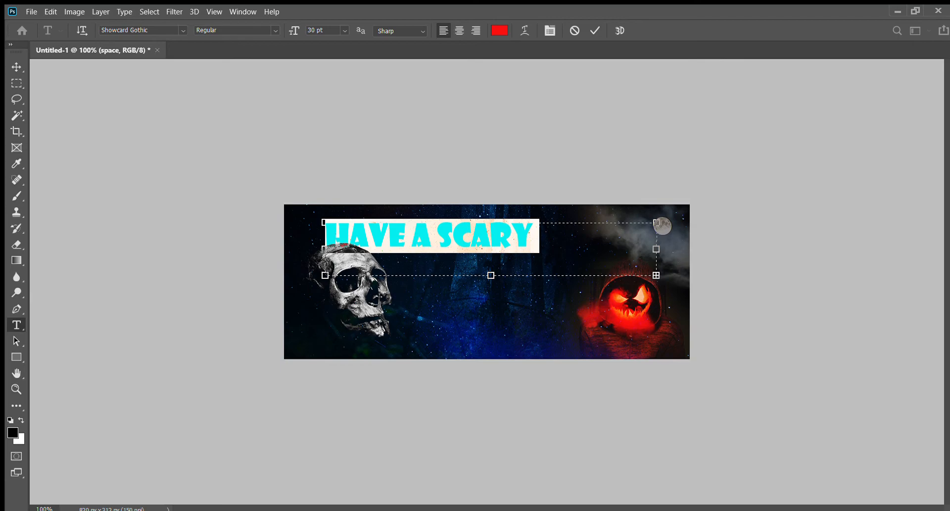
pyautogui.tripleClick(321, 31)
pyautogui.write('25')
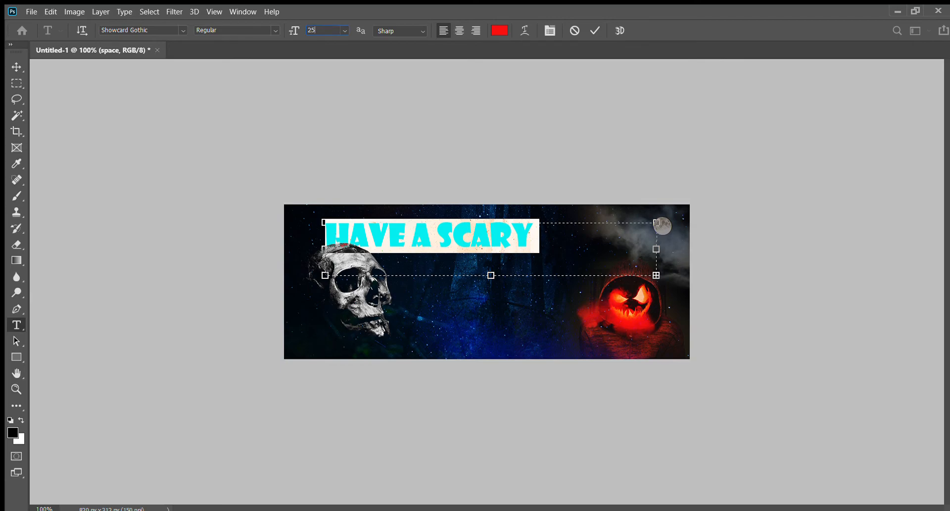
pyautogui.write('HALLOWEEN!')
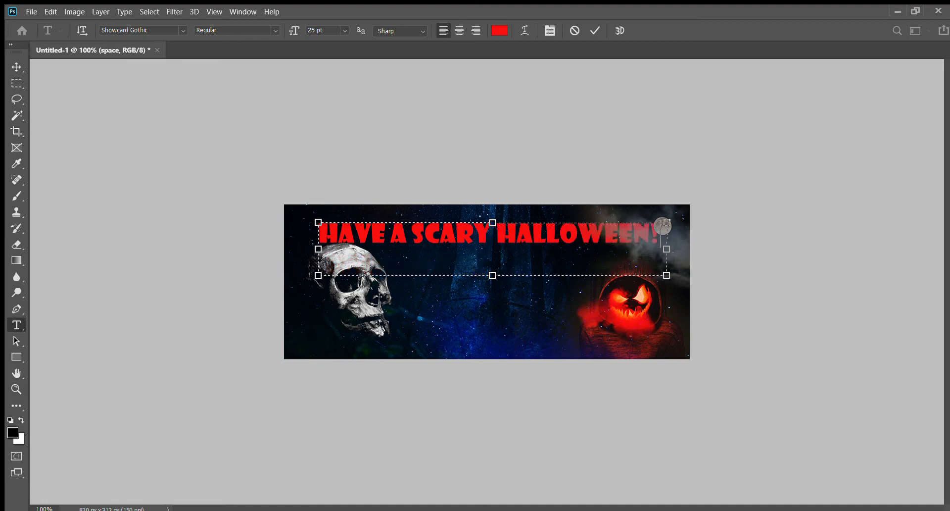
pyautogui.tripleClick(315, 31)
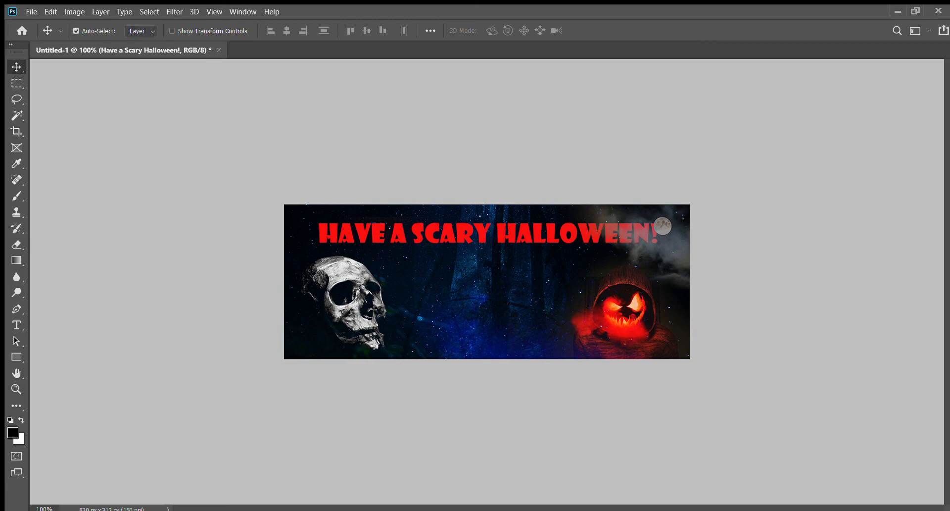
pyautogui.click(77, 31)
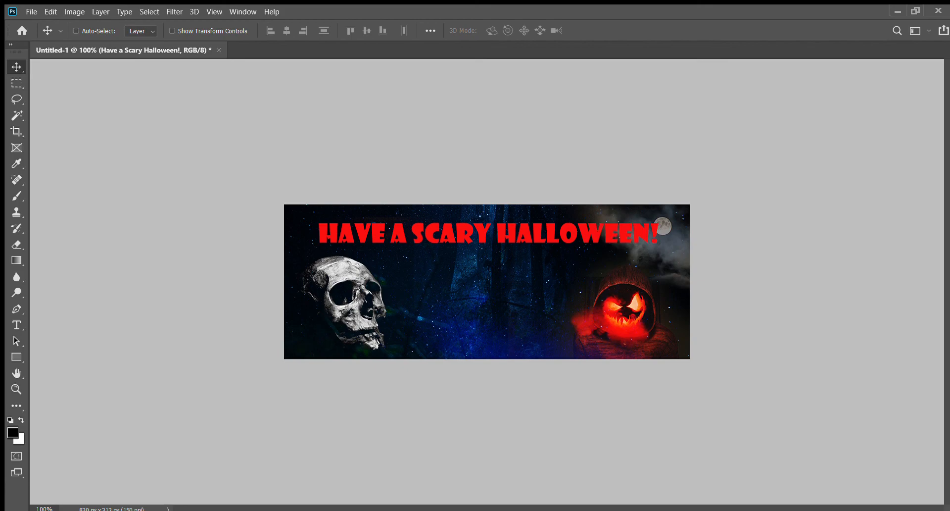
pyautogui.click(76, 30)
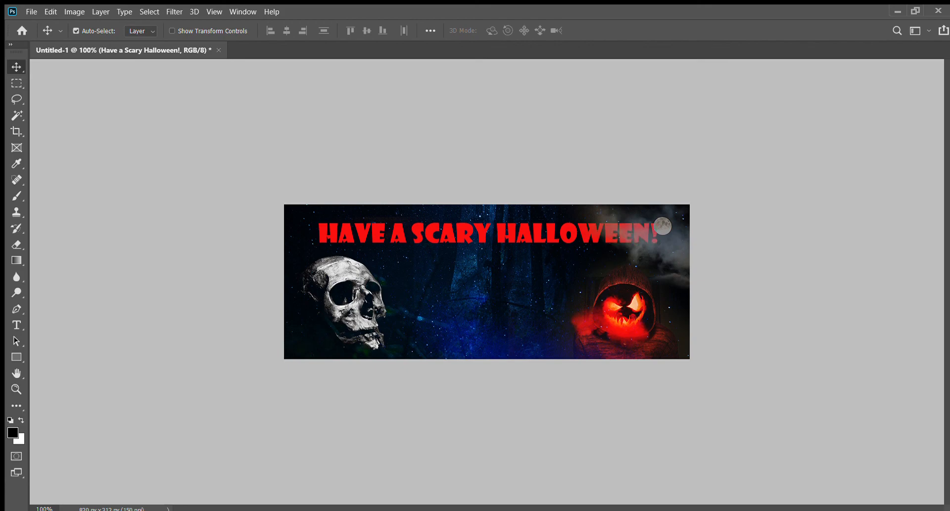